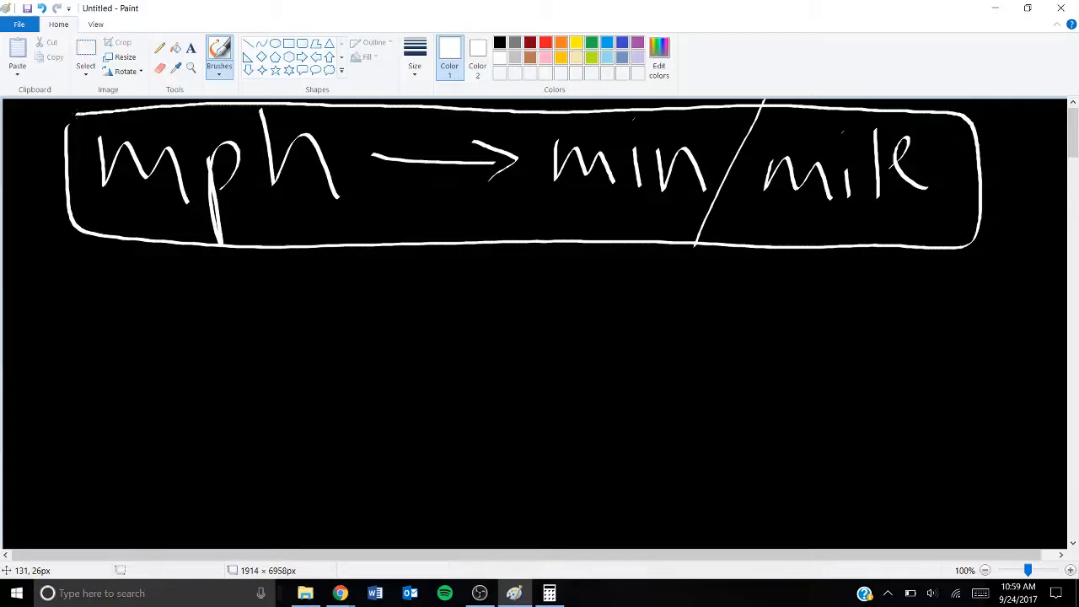
- Handwrite 7mph under the boxed heading, undoing the stray arrow and partial units beside it
drag(211, 279, 211, 346)
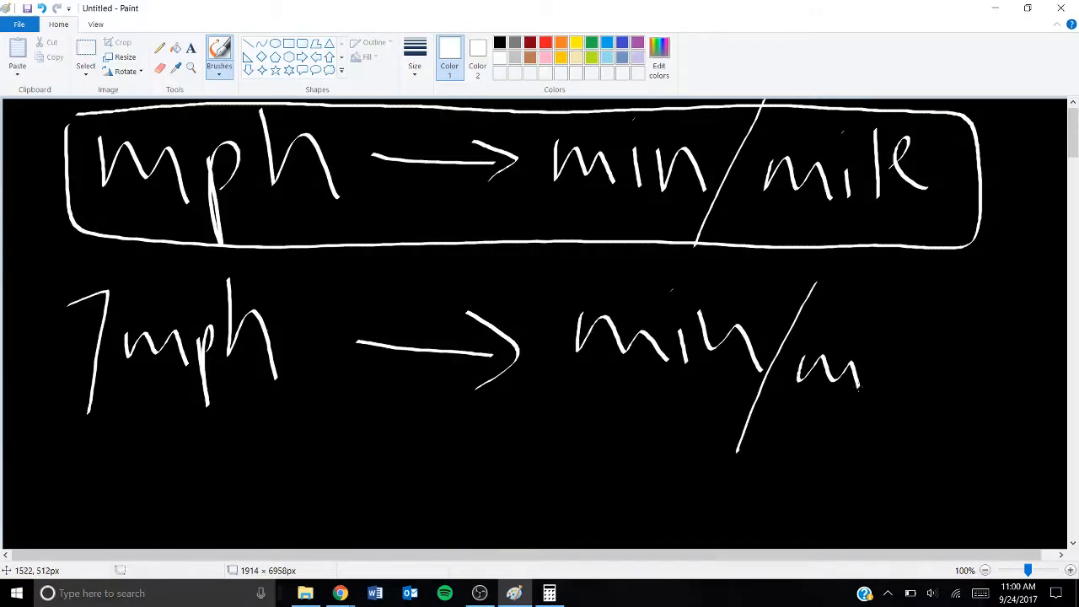
drag(860, 371, 987, 362)
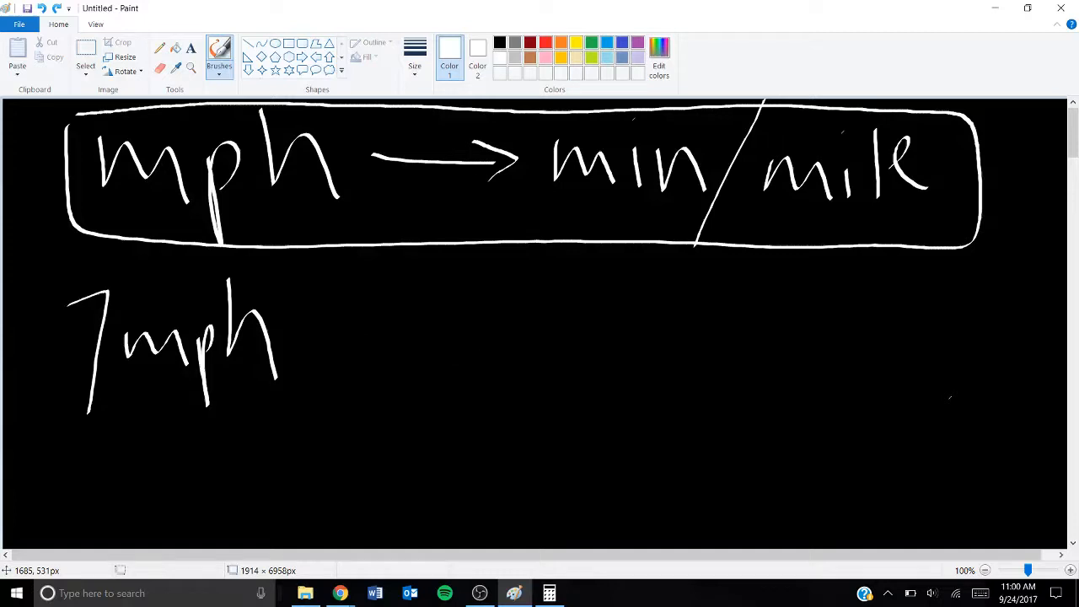
- Handwrite = 7miles/hour = hour/7miles after 7mph and start circling hour/7miles
drag(316, 333, 358, 350)
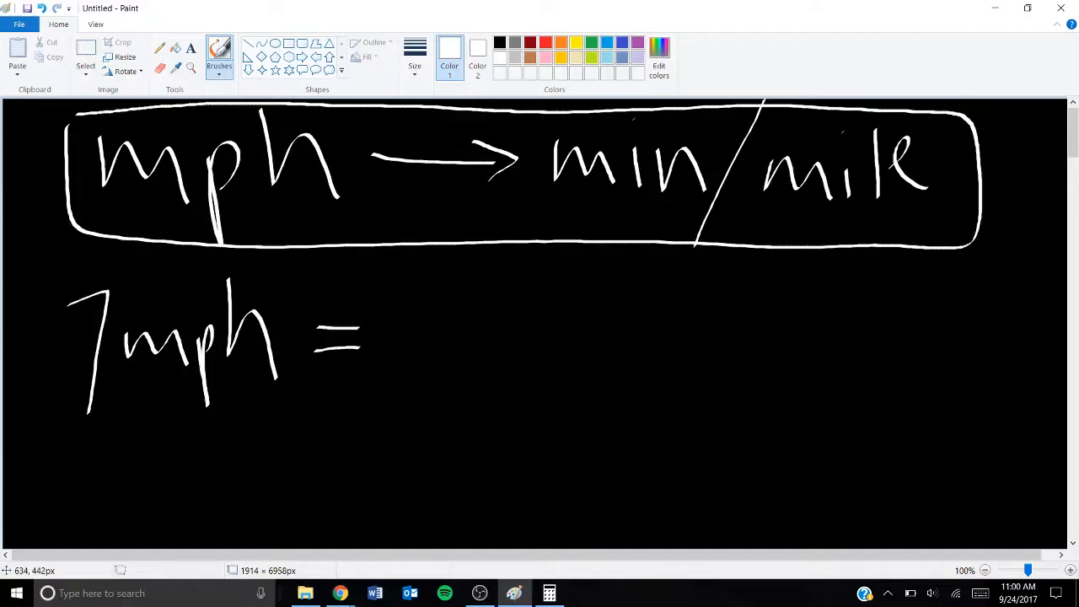
drag(413, 287, 540, 320)
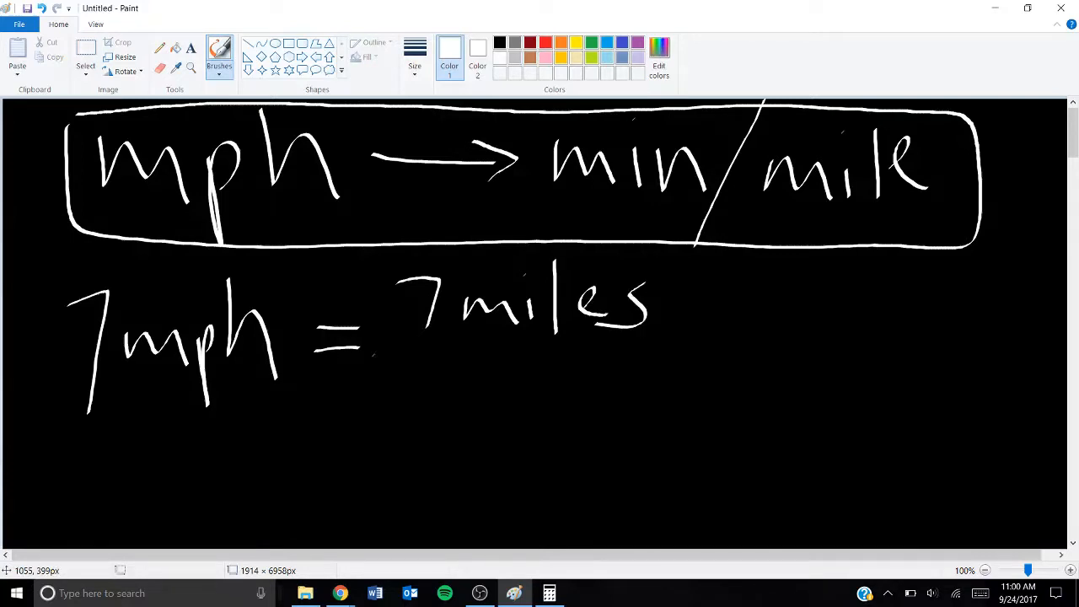
drag(371, 354, 641, 354)
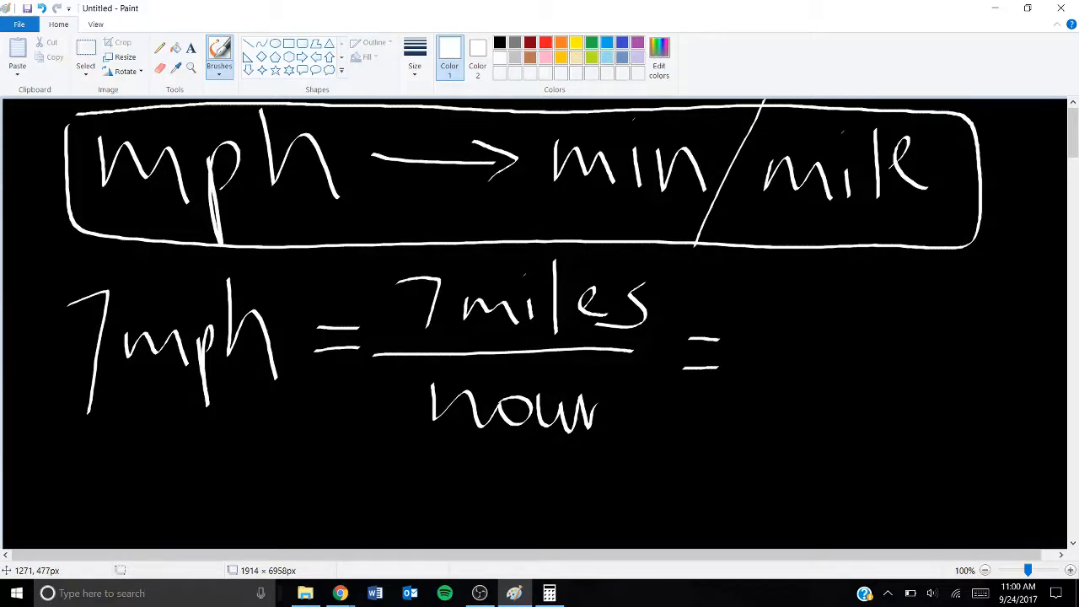
drag(775, 286, 780, 337)
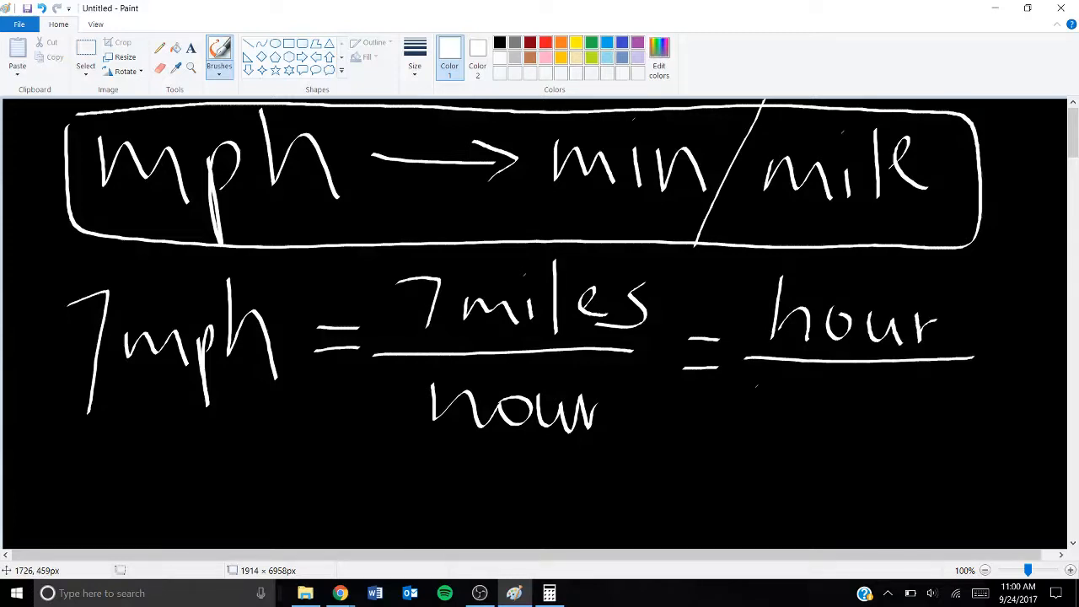
drag(771, 396, 869, 421)
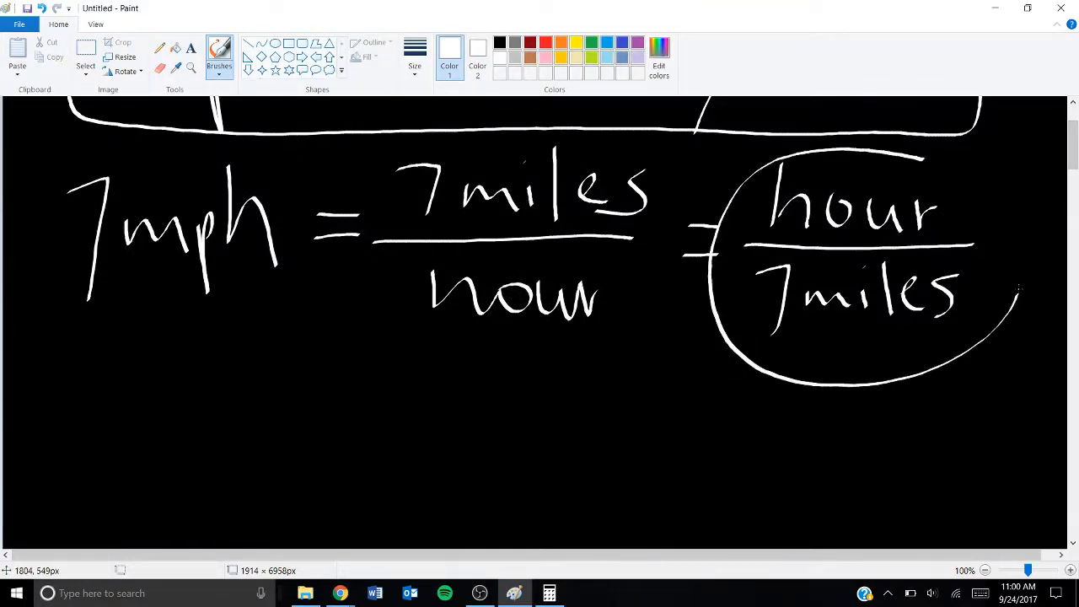
- Close the circle around hour/7miles, box and cross out 7miles/hour, and undo the stray arrow
drag(1020, 286, 919, 160)
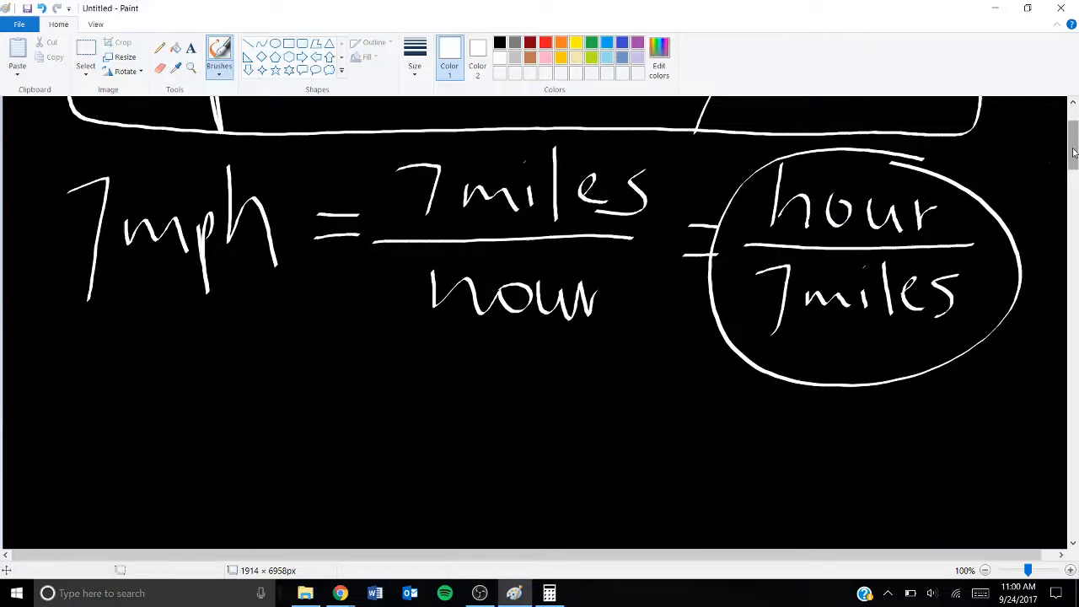
mouse_move(1042, 193)
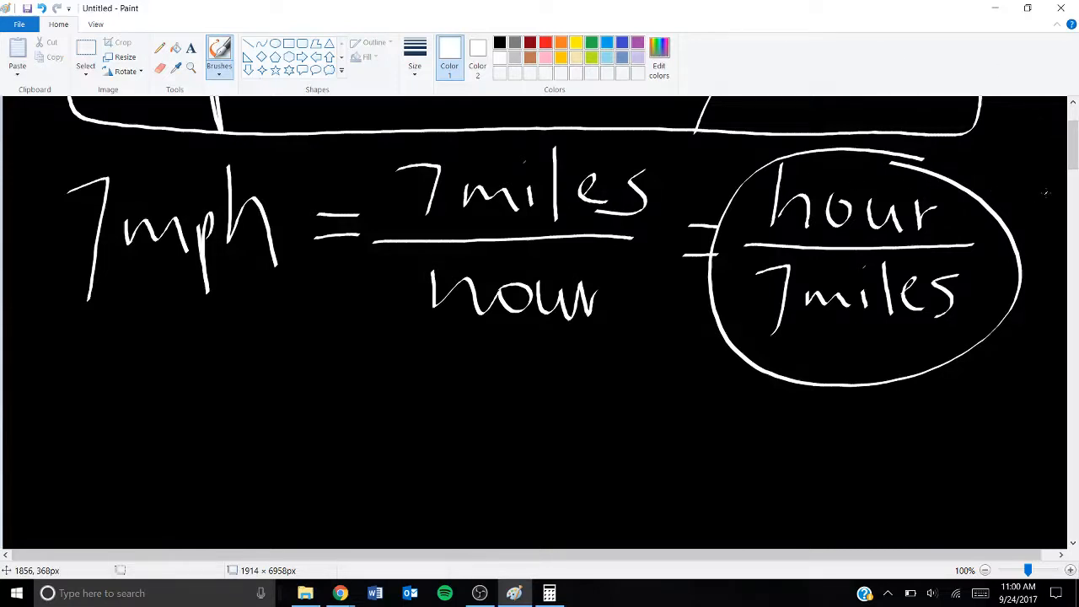
drag(371, 139, 683, 354)
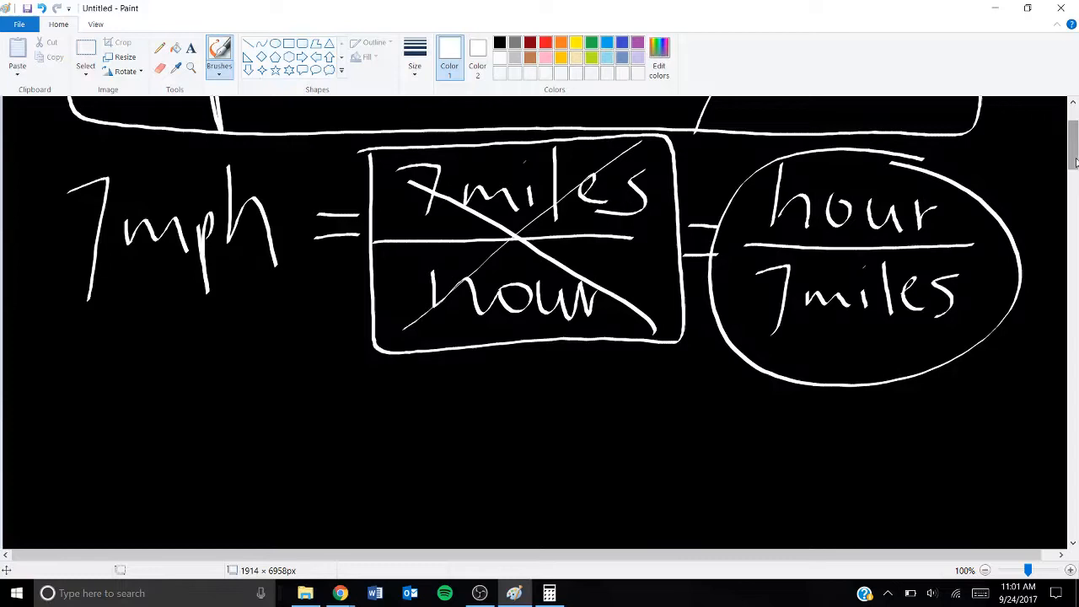
scroll(down, 3)
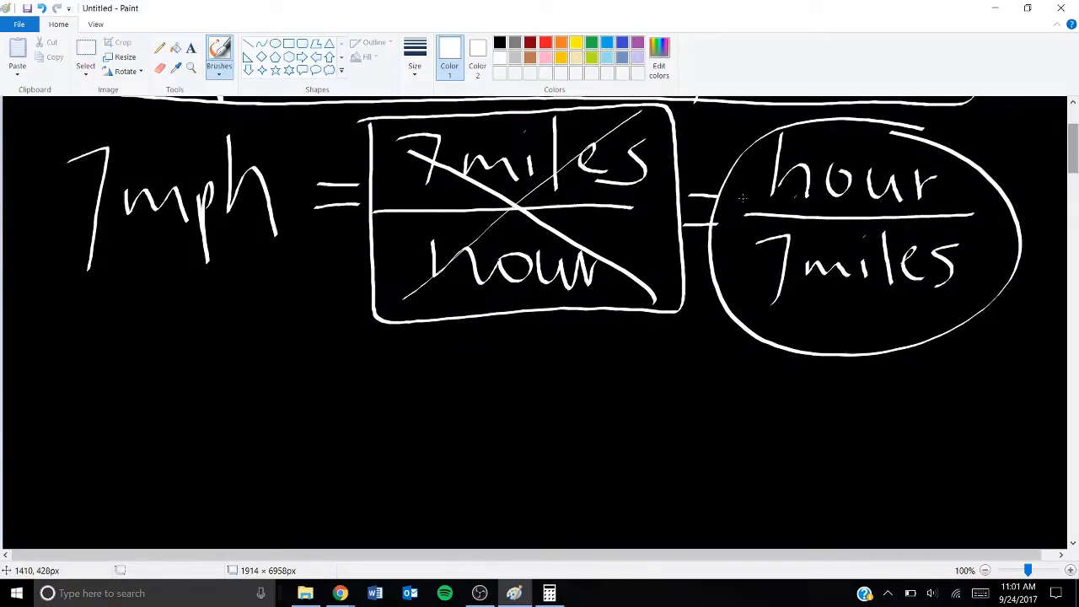
mouse_move(723, 242)
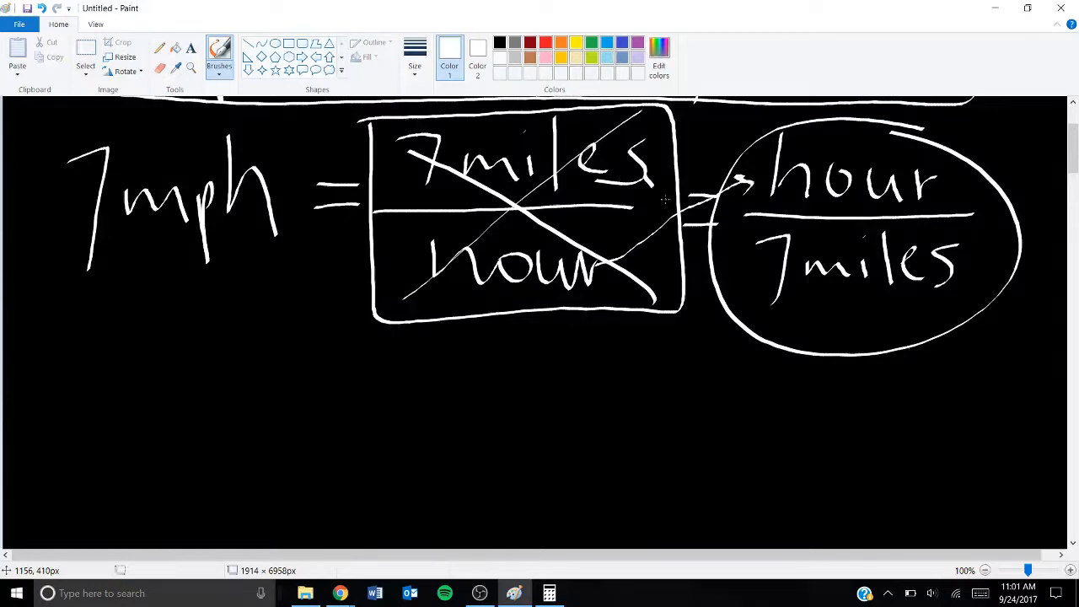
drag(666, 202, 734, 253)
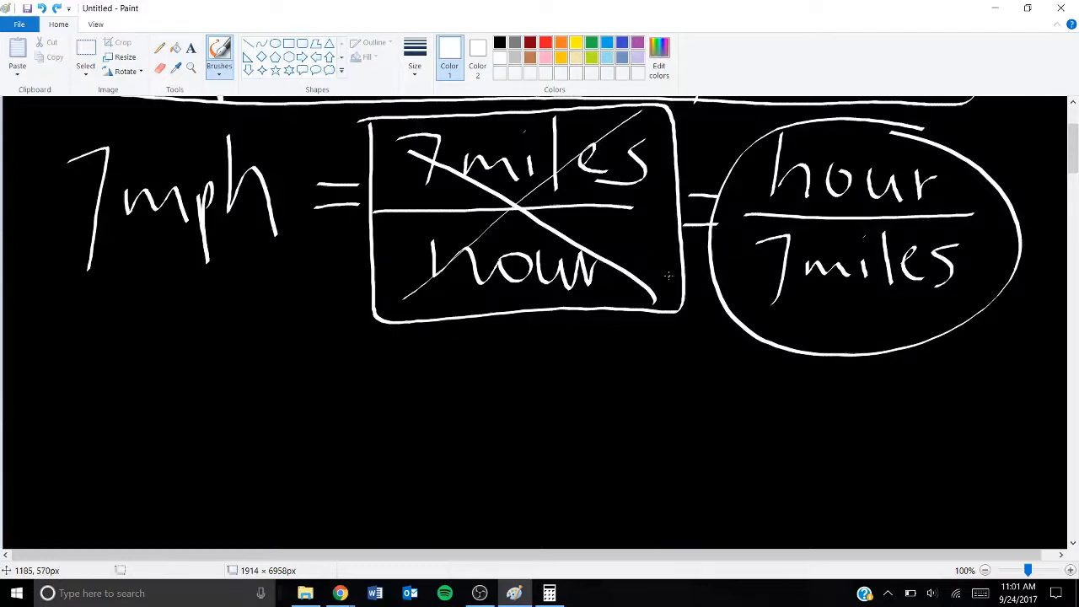
scroll(down, 3)
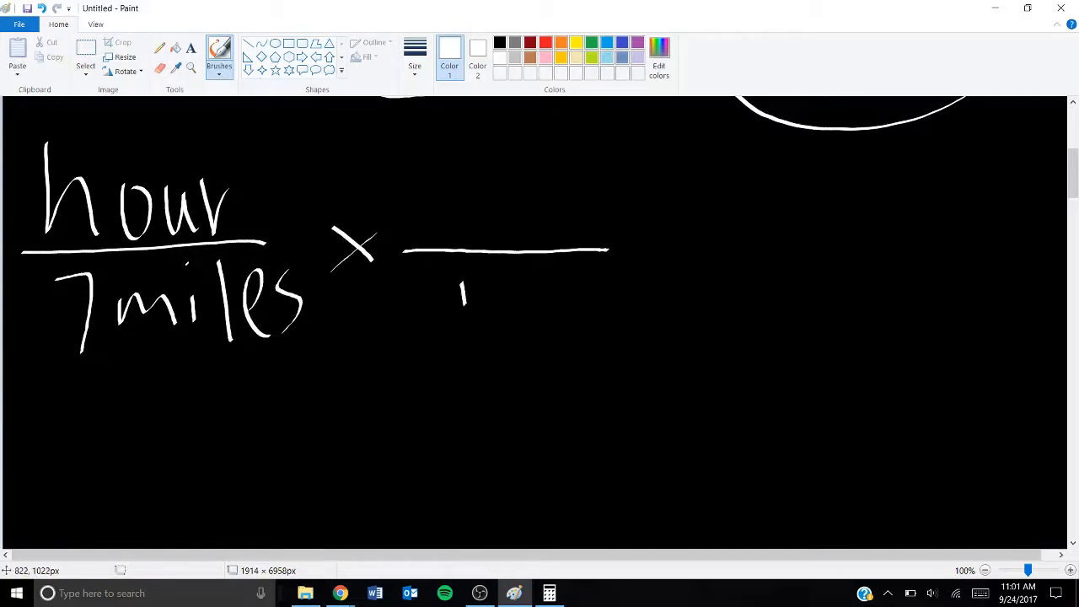
- Write the multiplying fraction 60mins over hours
drag(462, 287, 548, 338)
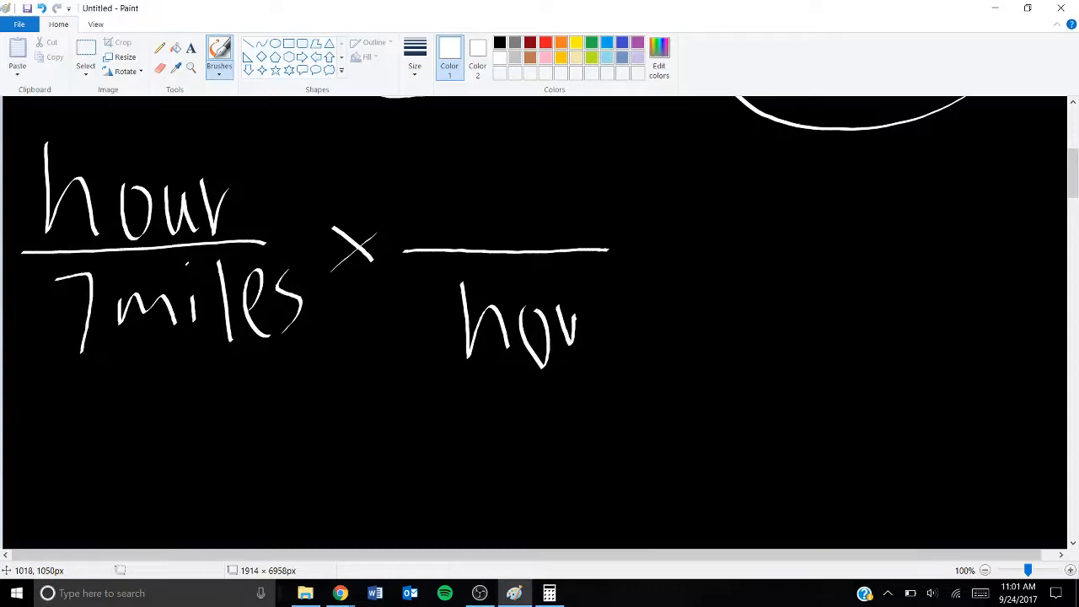
drag(472, 169, 641, 345)
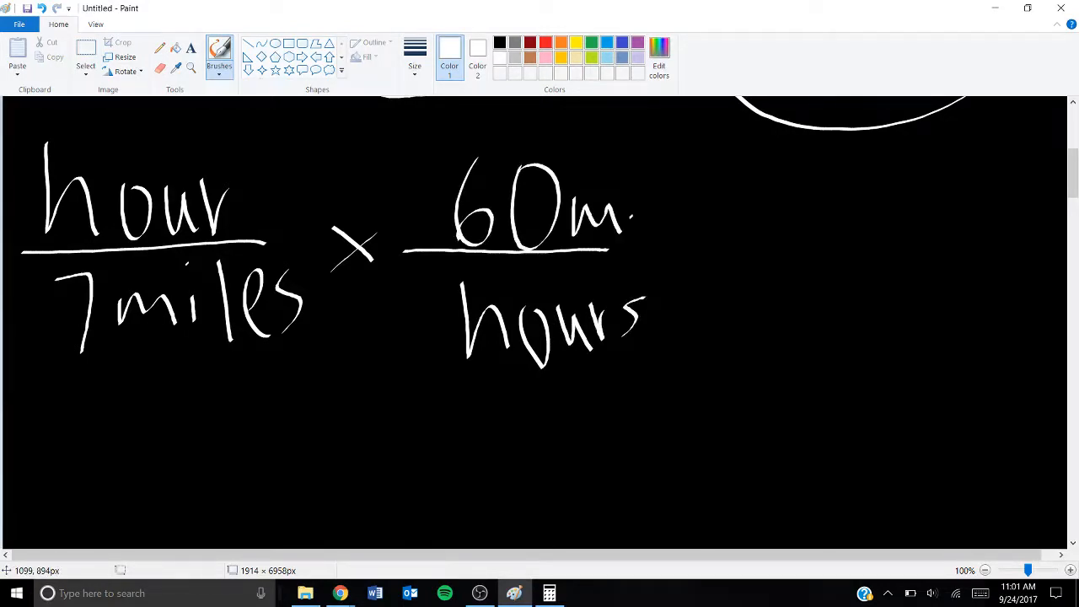
drag(633, 211, 699, 210)
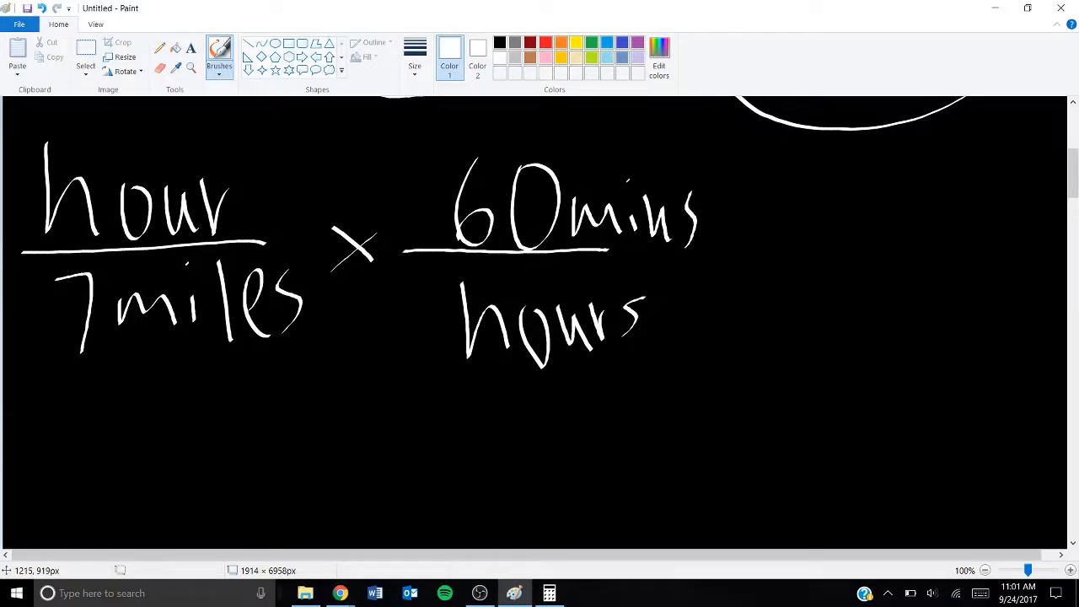
- Cancel hour against 1 hour and write the result = 8.57
drag(50, 219, 253, 151)
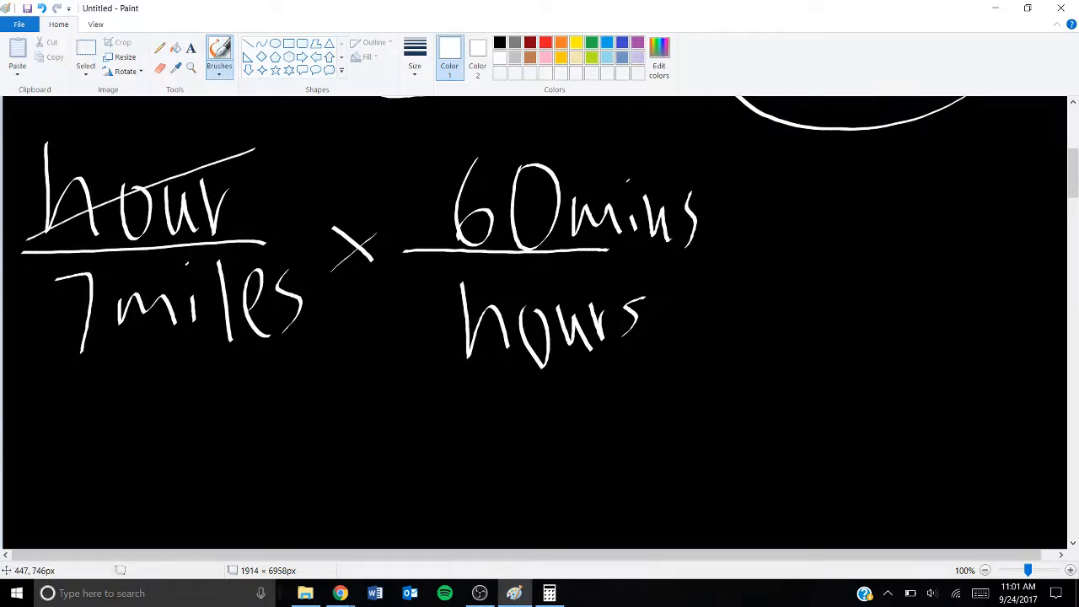
drag(451, 380, 666, 275)
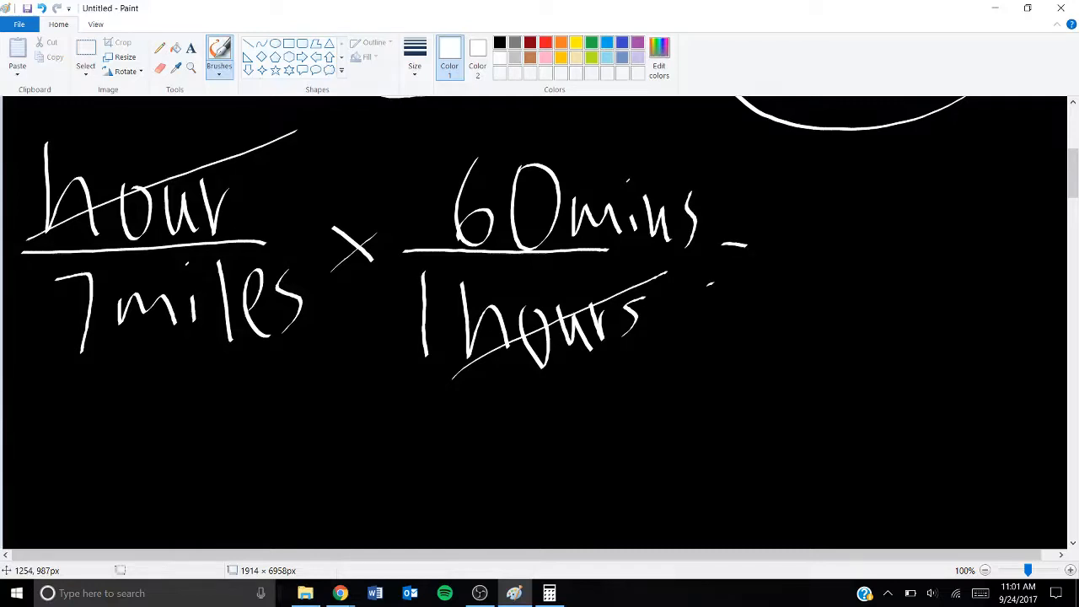
drag(725, 283, 742, 282)
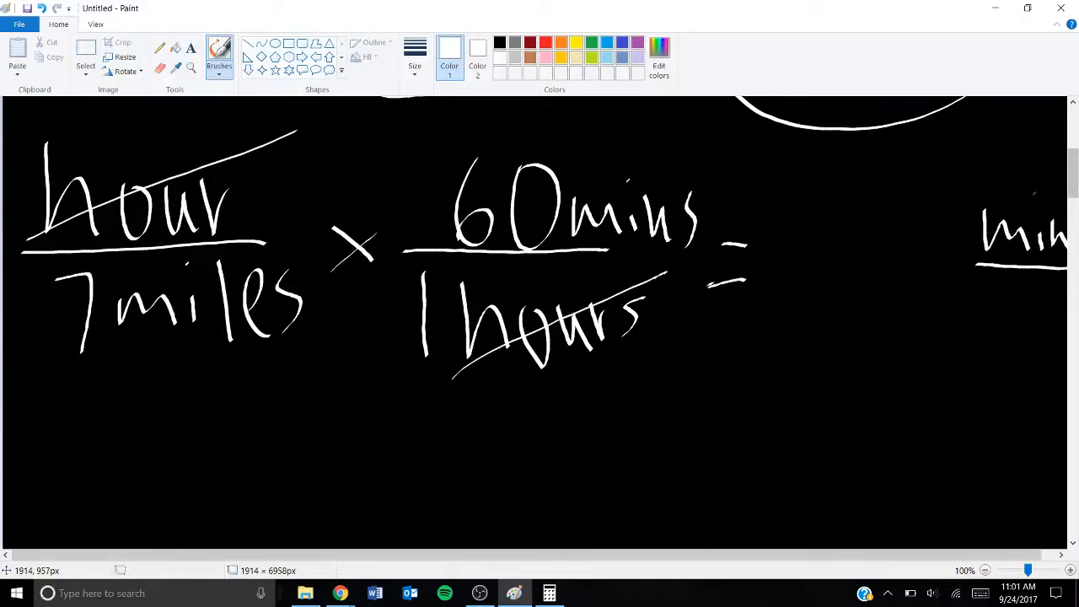
drag(987, 287, 1054, 303)
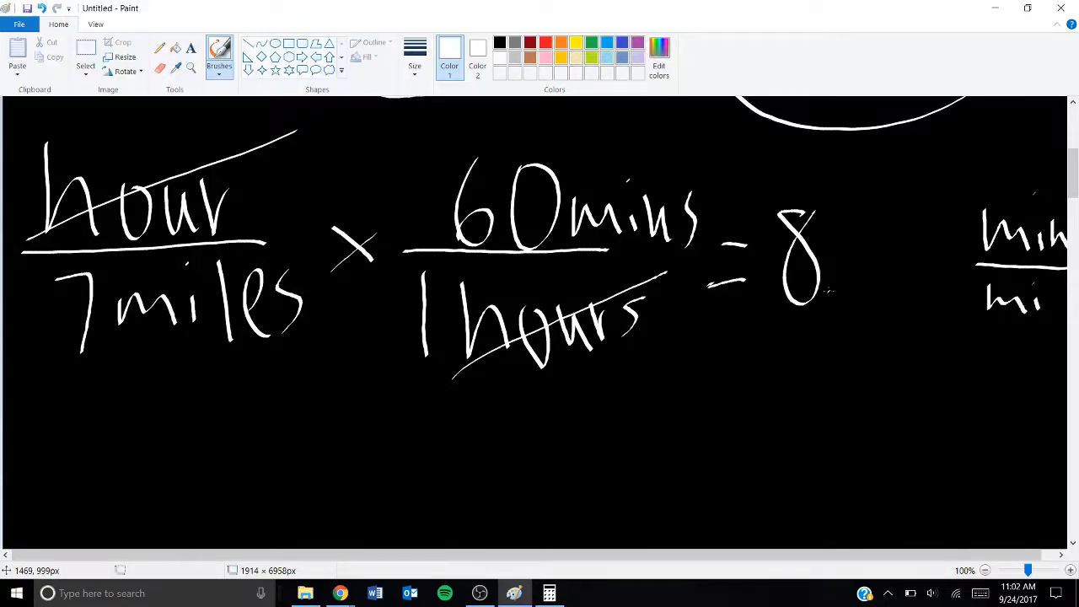
drag(851, 245, 919, 253)
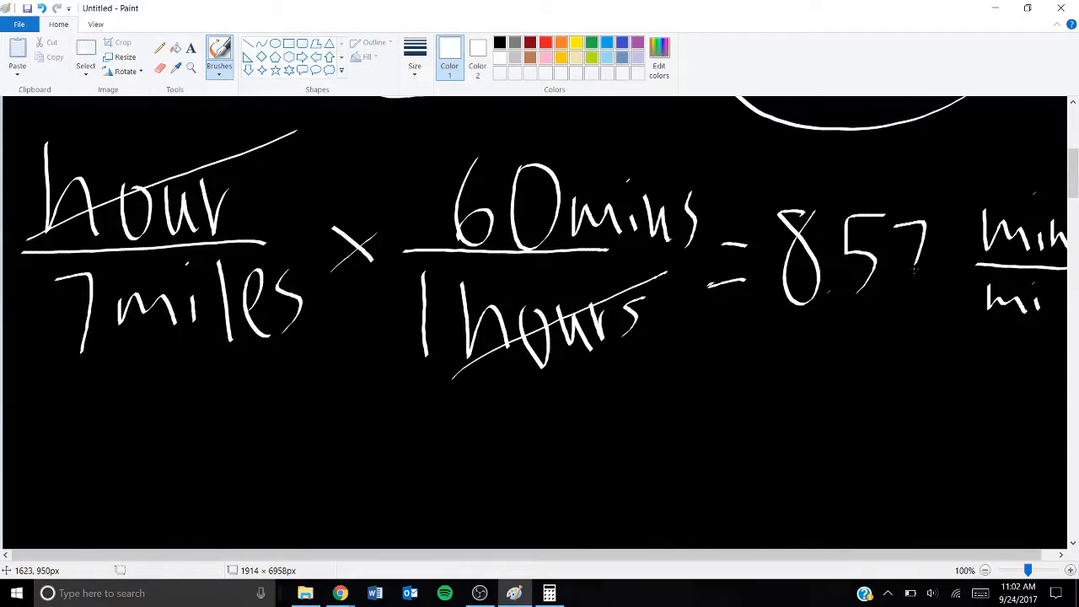
mouse_move(915, 270)
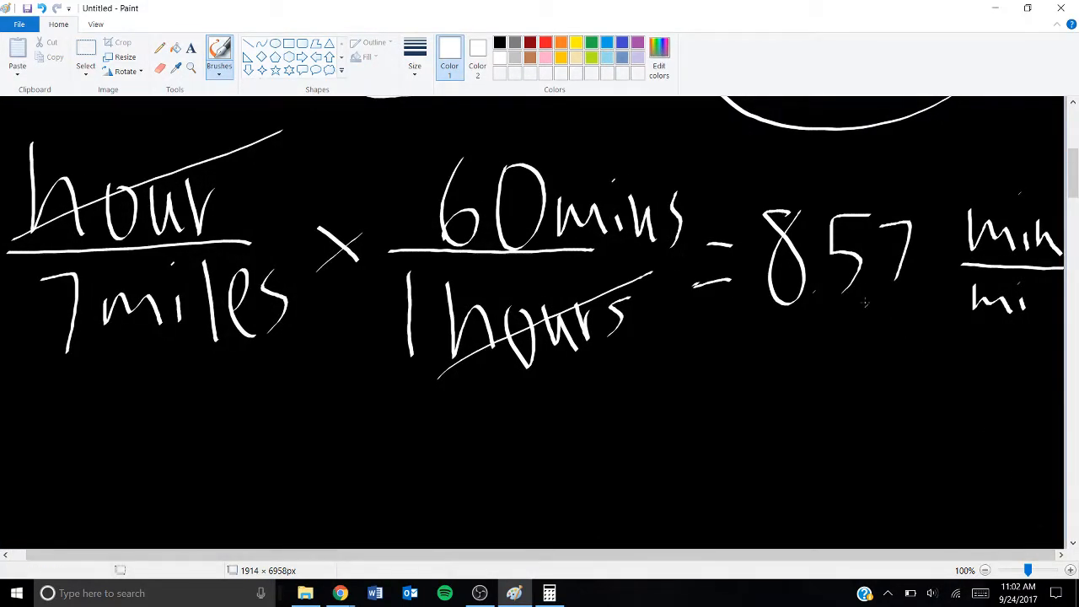
mouse_move(1061, 327)
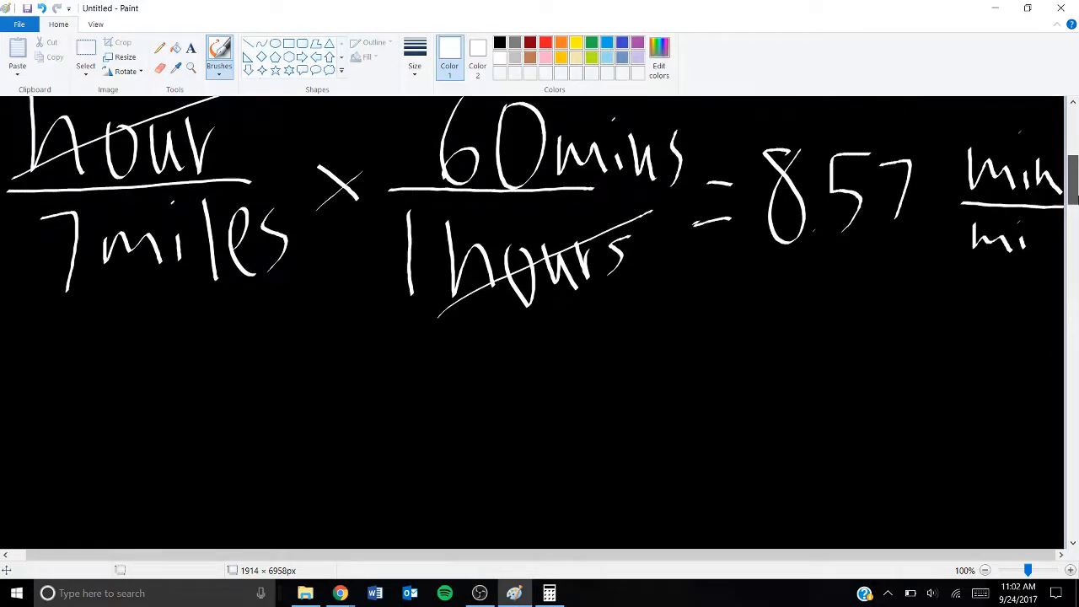
mouse_move(997, 196)
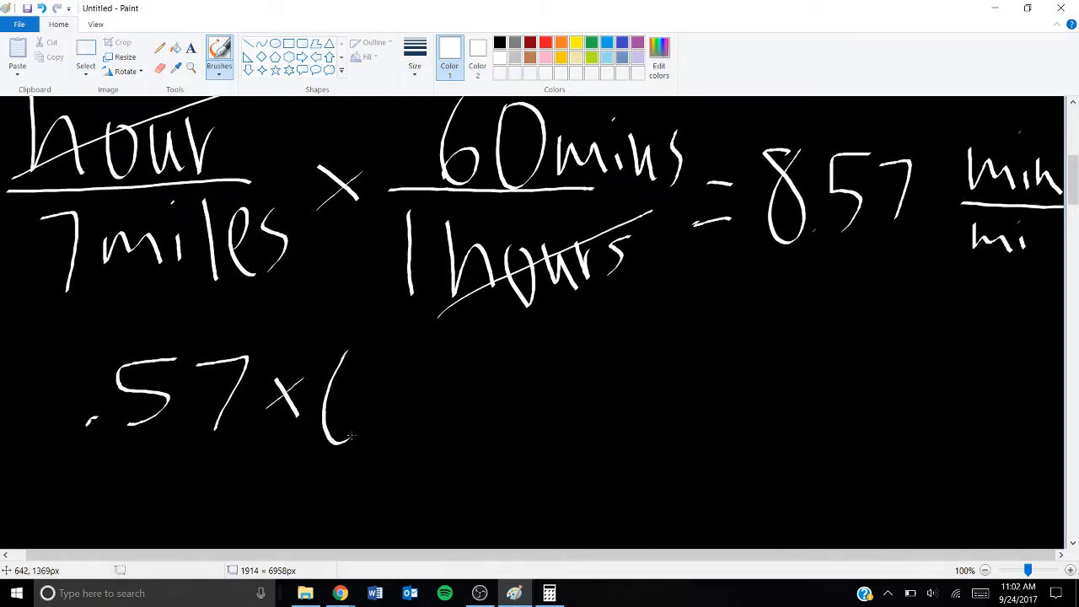
- Complete the seconds line with × 60s = 34s
drag(338, 371, 472, 430)
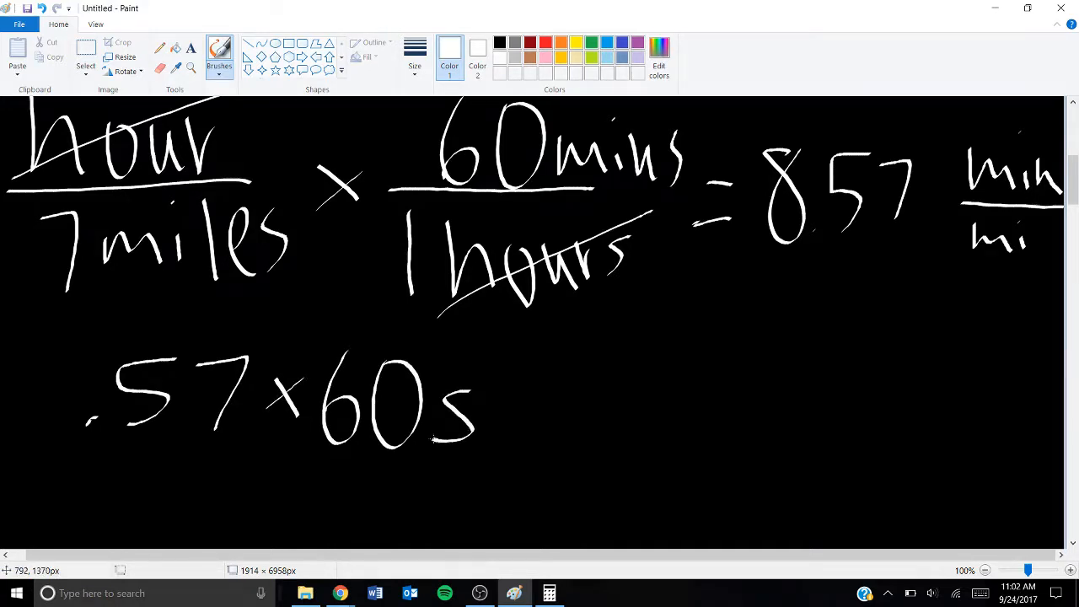
drag(519, 388, 548, 413)
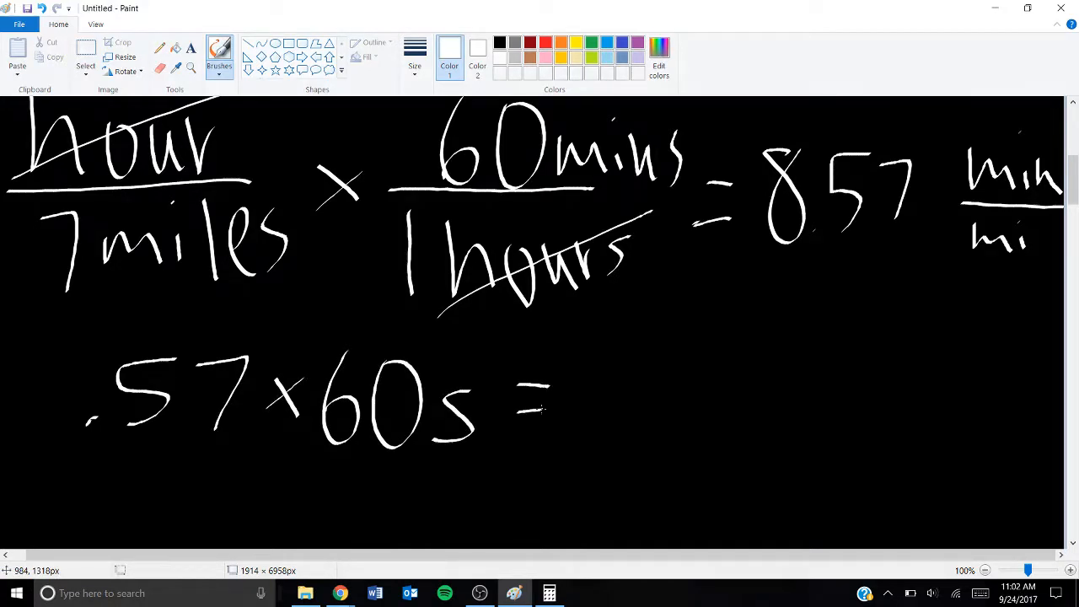
drag(591, 371, 666, 413)
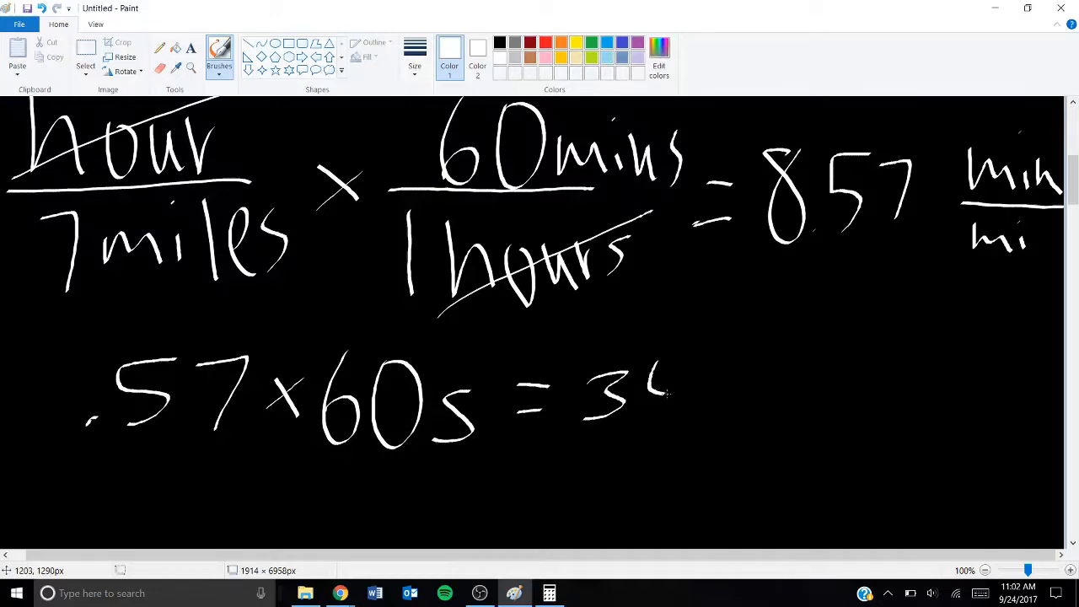
drag(658, 362, 678, 438)
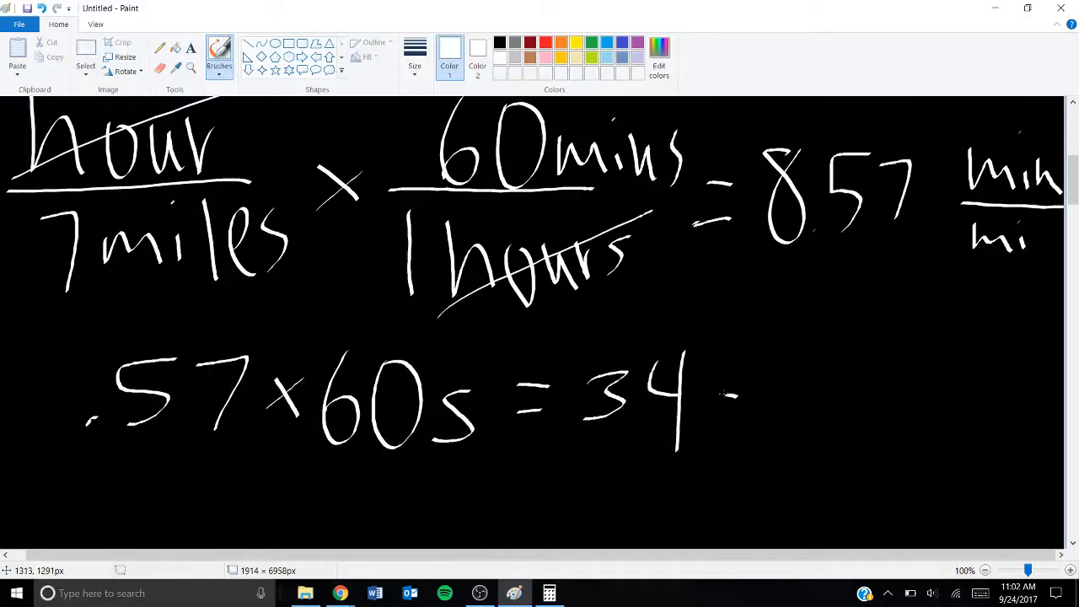
drag(725, 388, 742, 430)
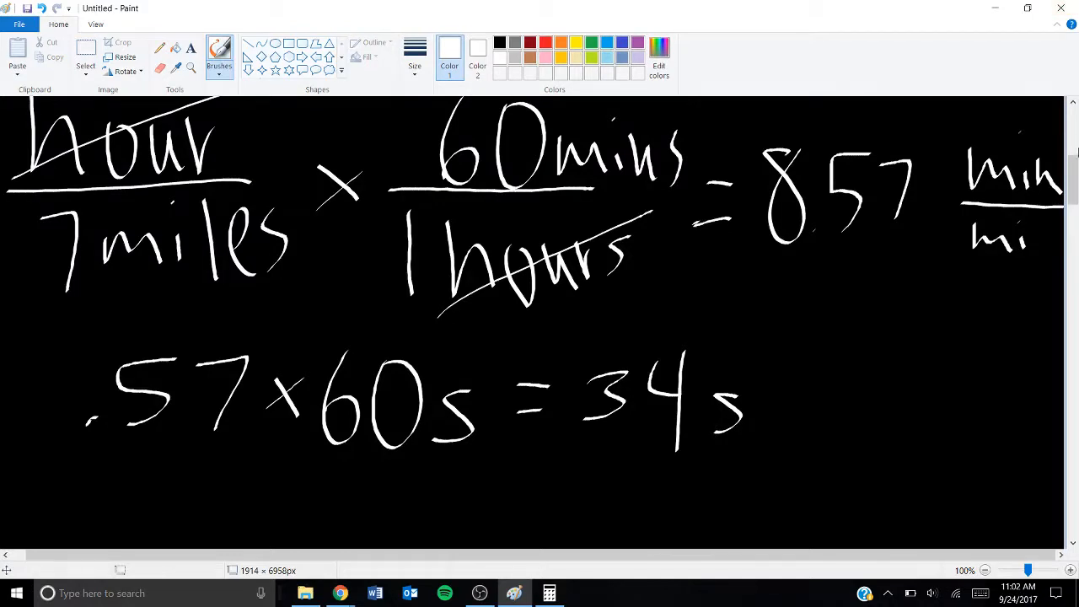
scroll(down, 3)
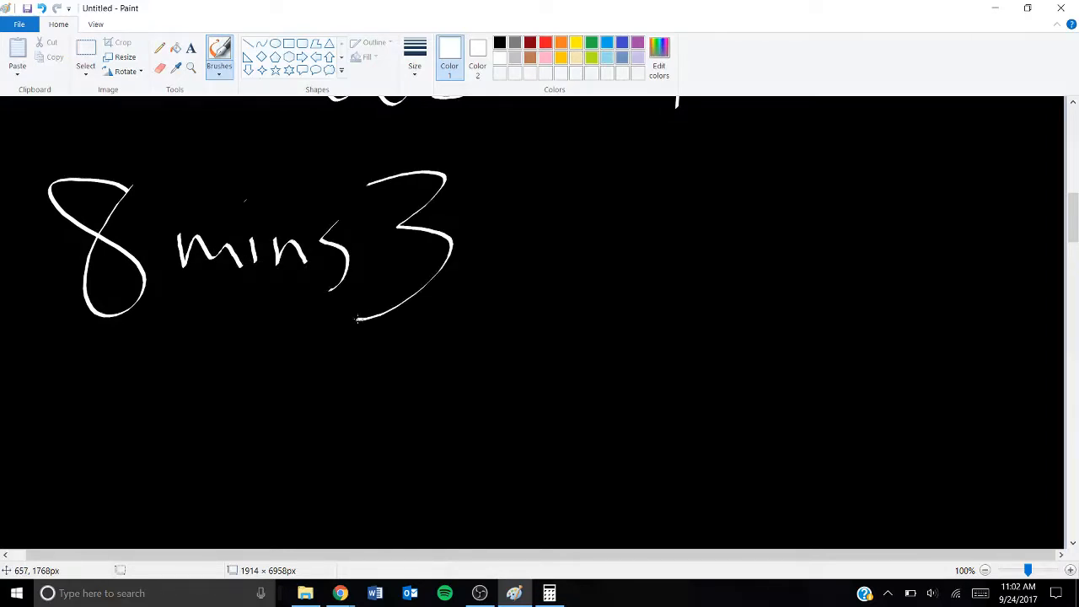
- Handwrite 8 min 34 sec/mile after 7mph and the arrow
drag(523, 177, 548, 303)
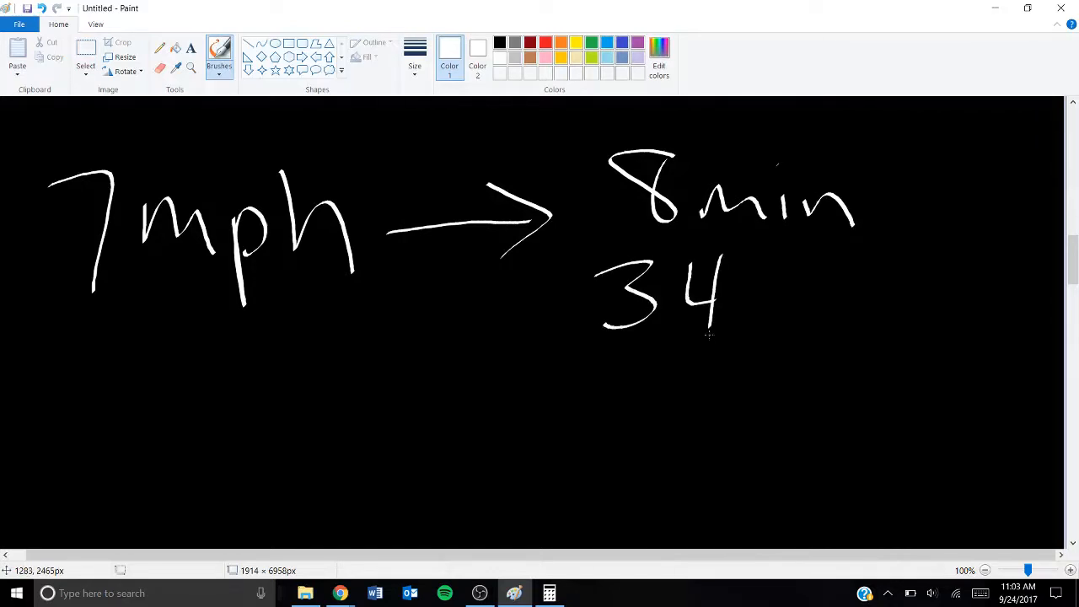
drag(750, 287, 814, 338)
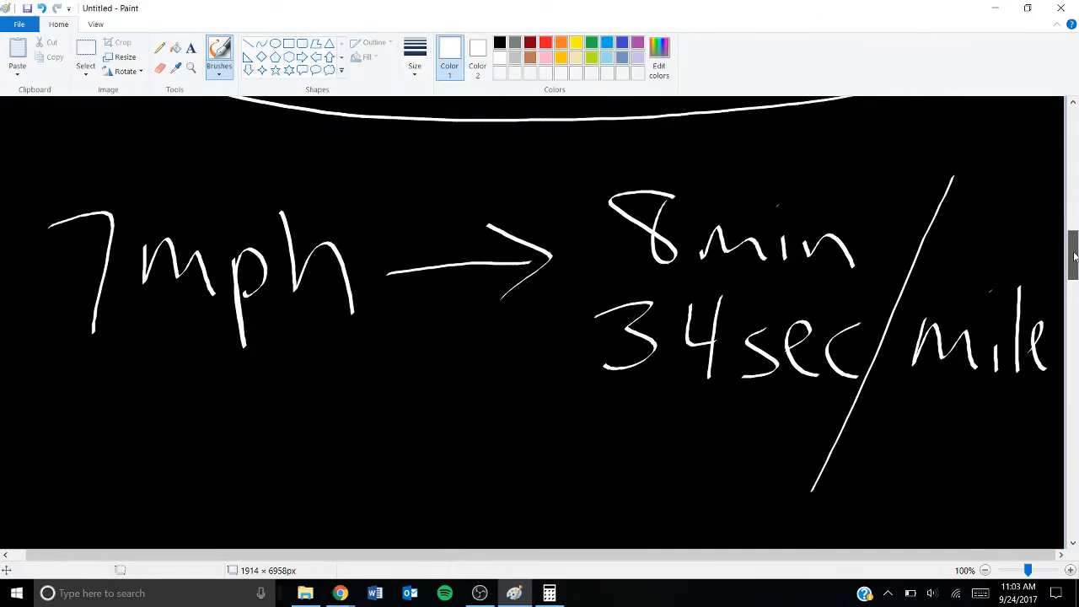
scroll(down, 3)
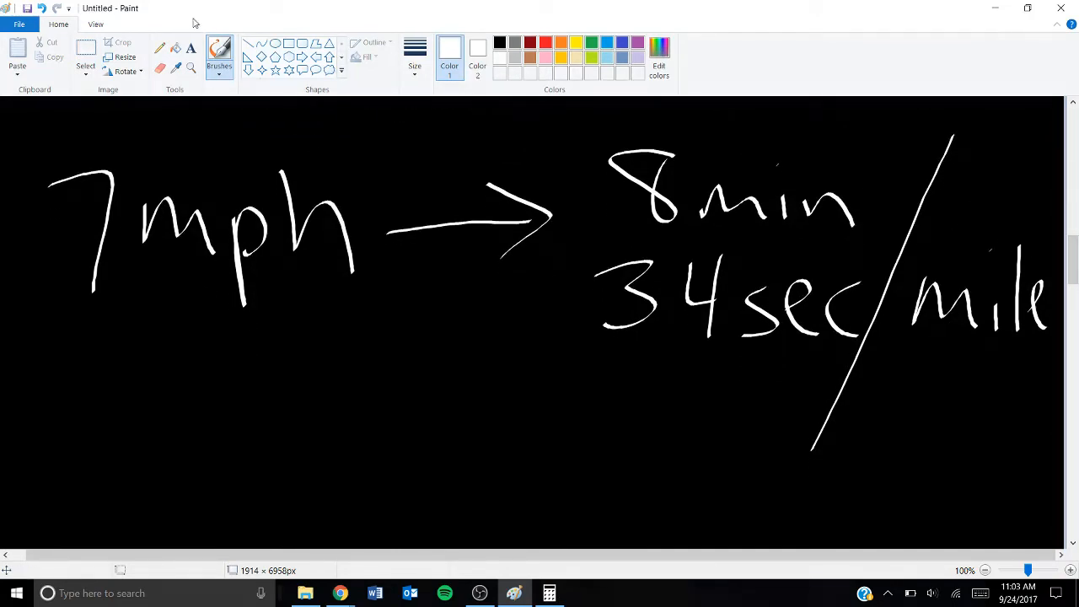
mouse_move(504, 564)
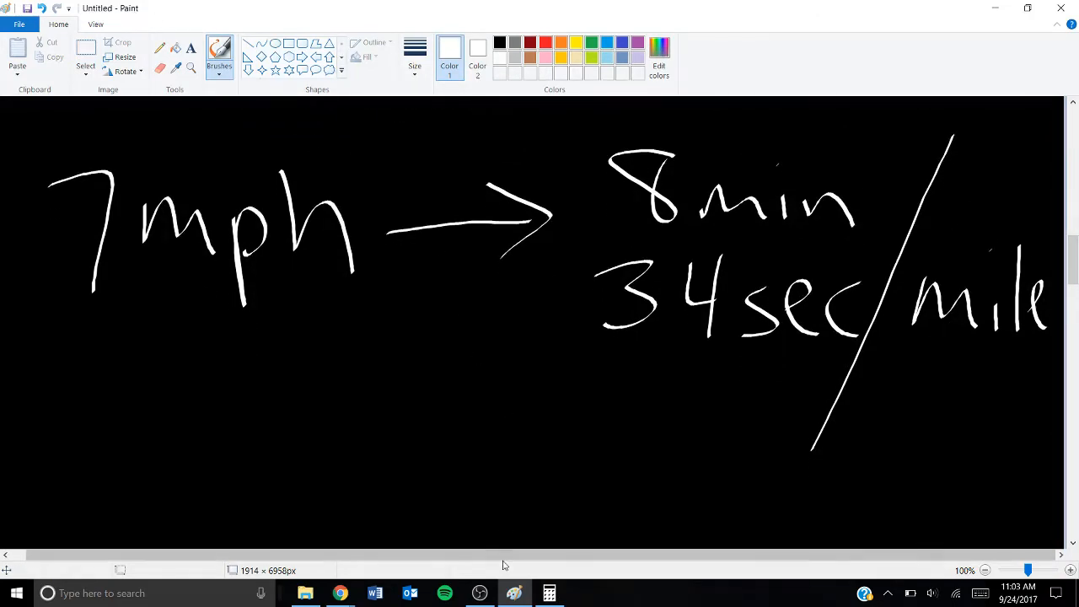